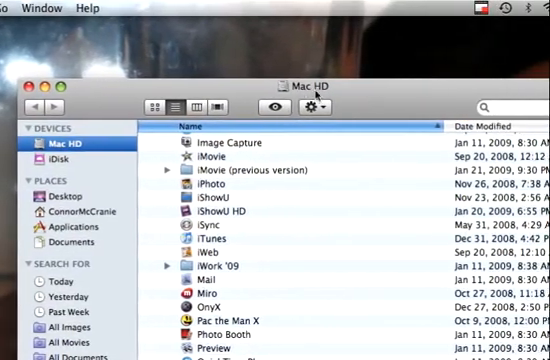
- Create a new desktop folder and name it 'if you dont, i will kill your family'
left_click(314, 107)
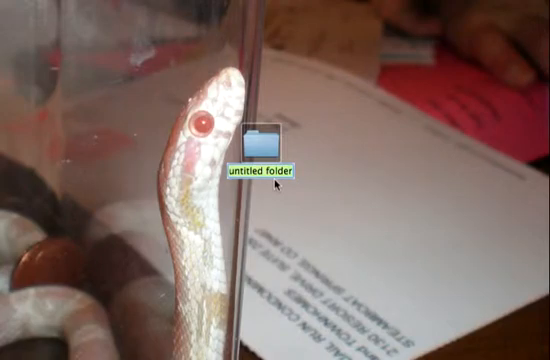
type("if you dont, i will kill your f")
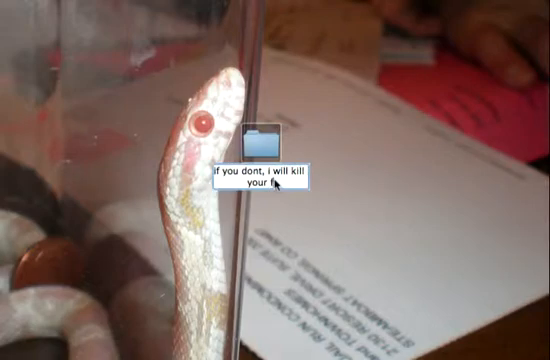
type("amily")
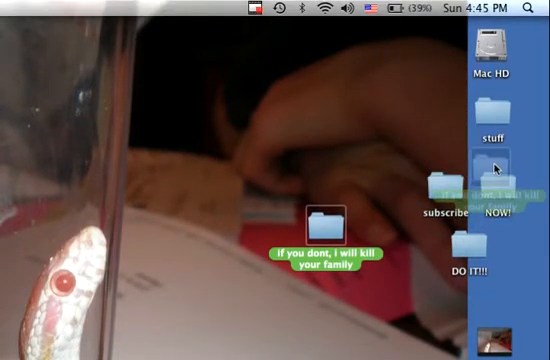
- Open the NOW! folder to show the threatening-named folder inside
double_click(485, 175)
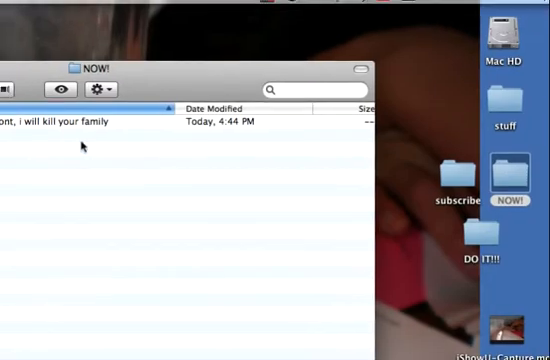